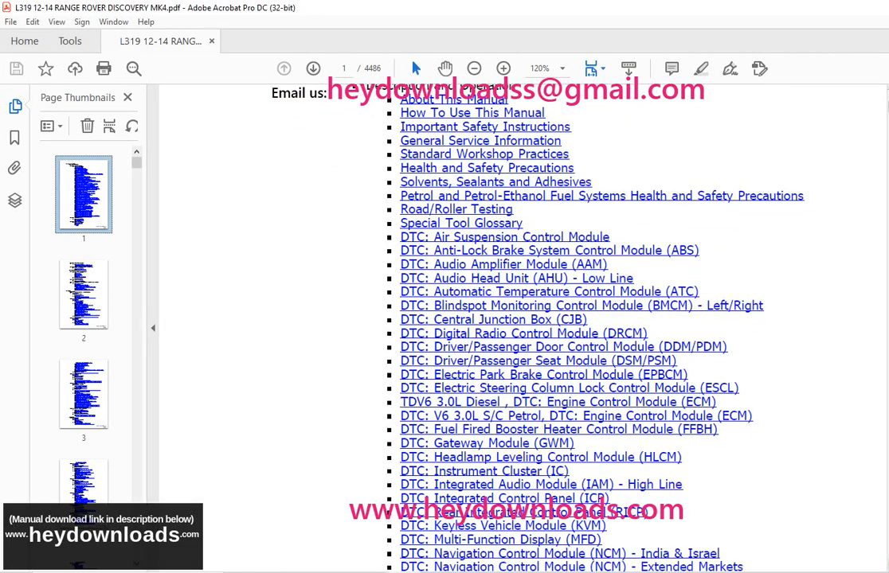
Step: Scroll past the contents list down to page 26, the TAS Symbols explanation
scroll("down", 3)
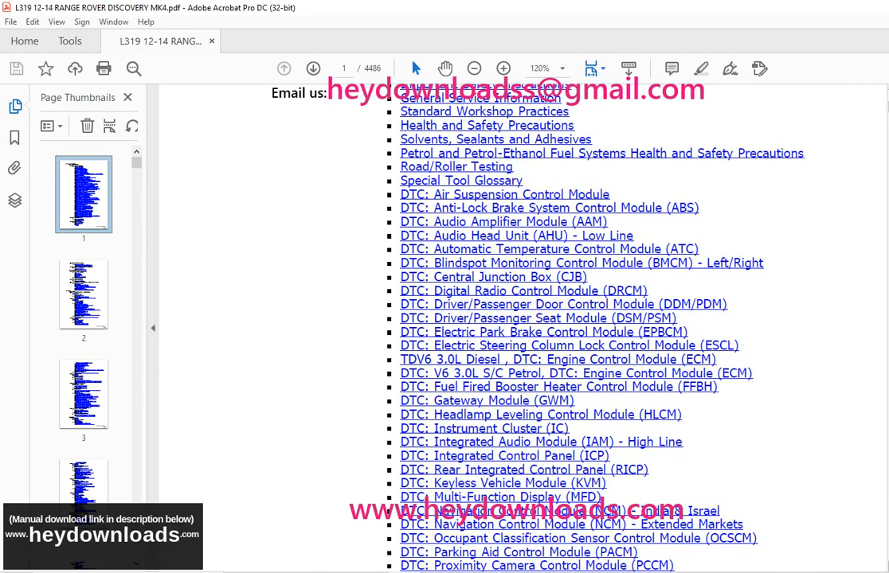
scroll("down", 3)
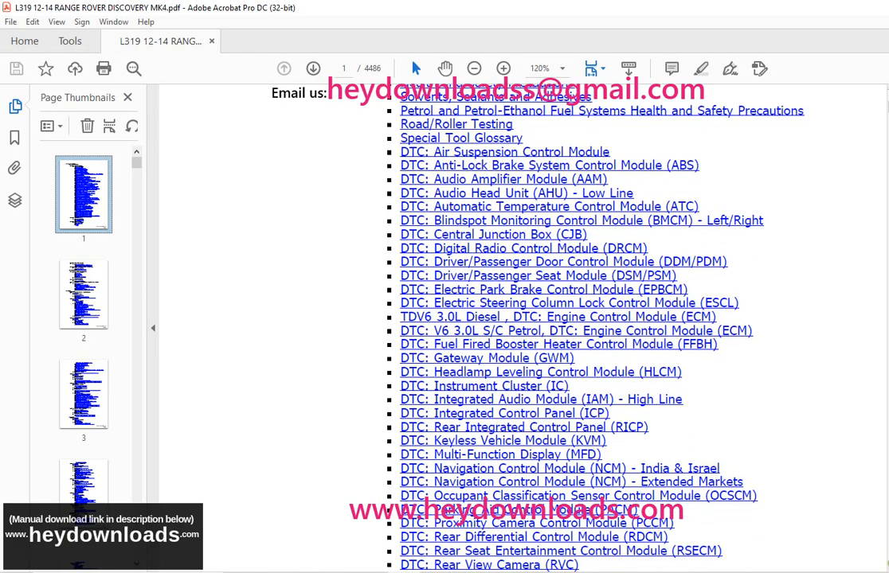
scroll("down", 3)
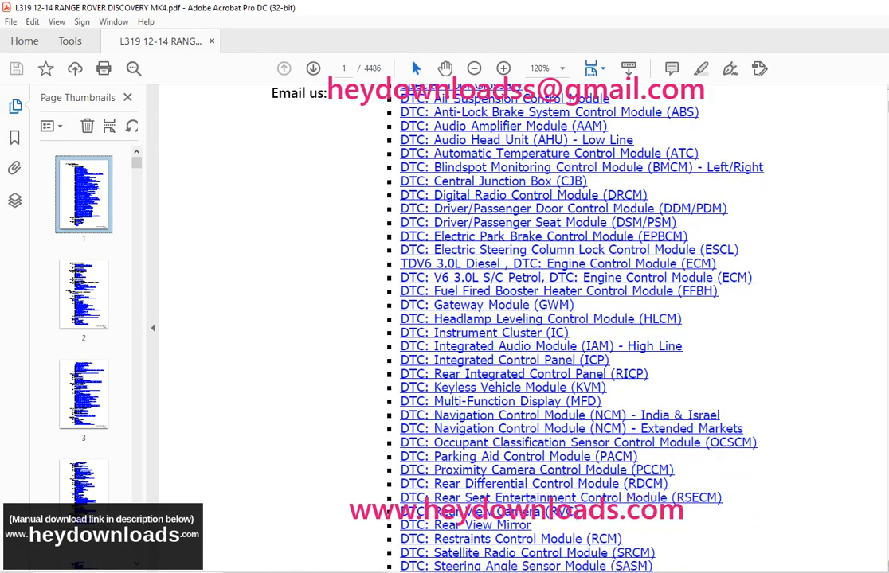
scroll("down", 3)
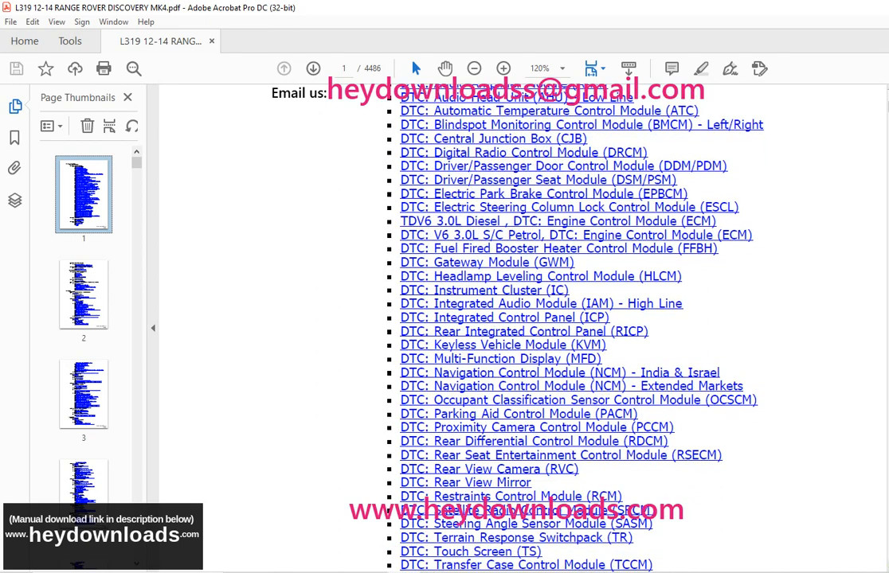
scroll("down", 3)
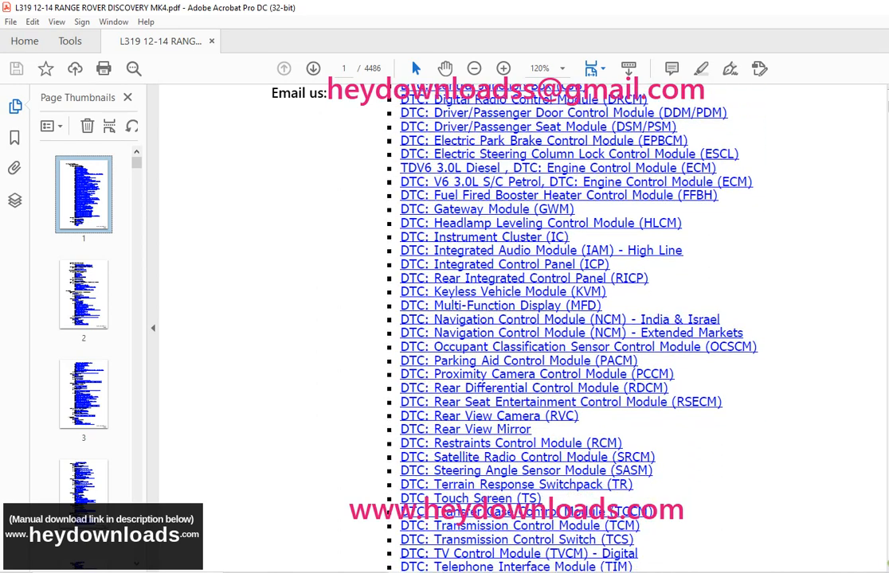
scroll("down", 3)
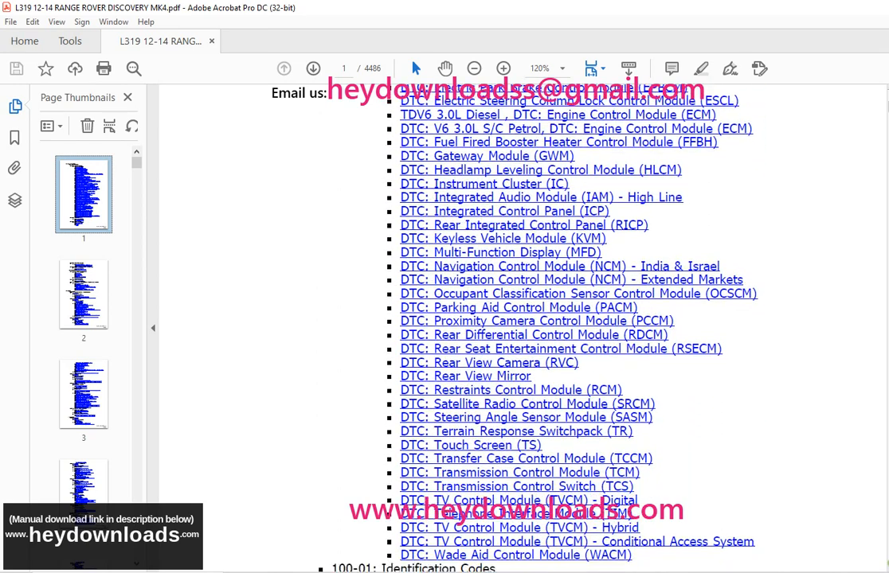
scroll("down", 3)
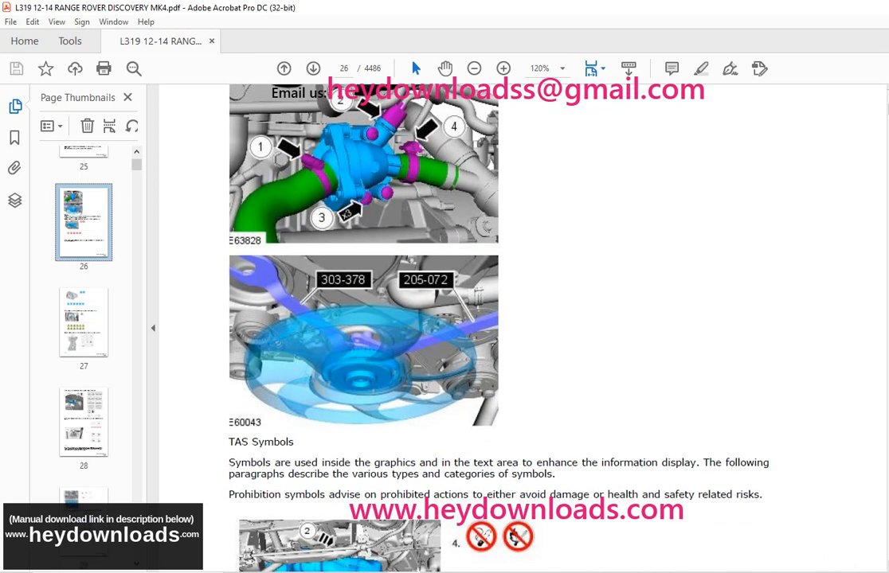
scroll("down", 3)
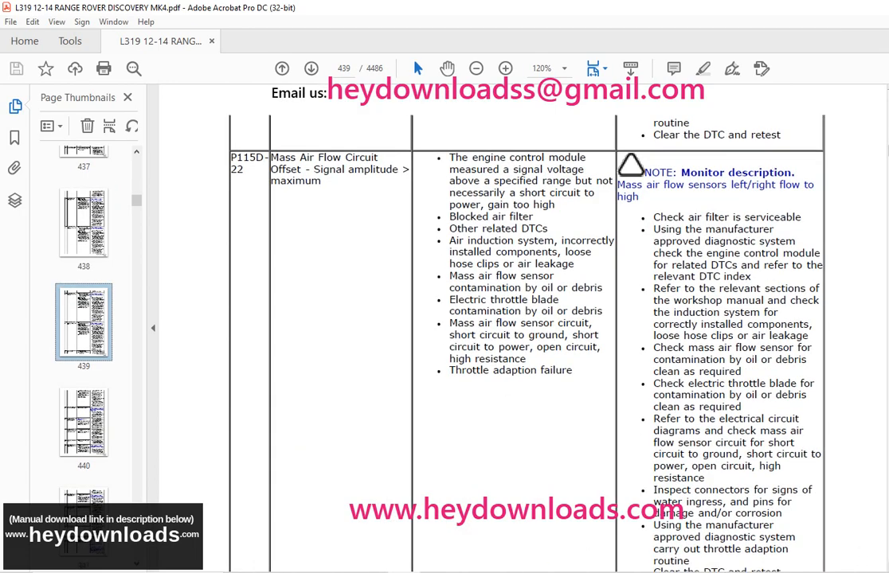
Step: Scroll page 439's mass air flow DTC table from P115D-22 down to P115D-64
scroll("down", 3)
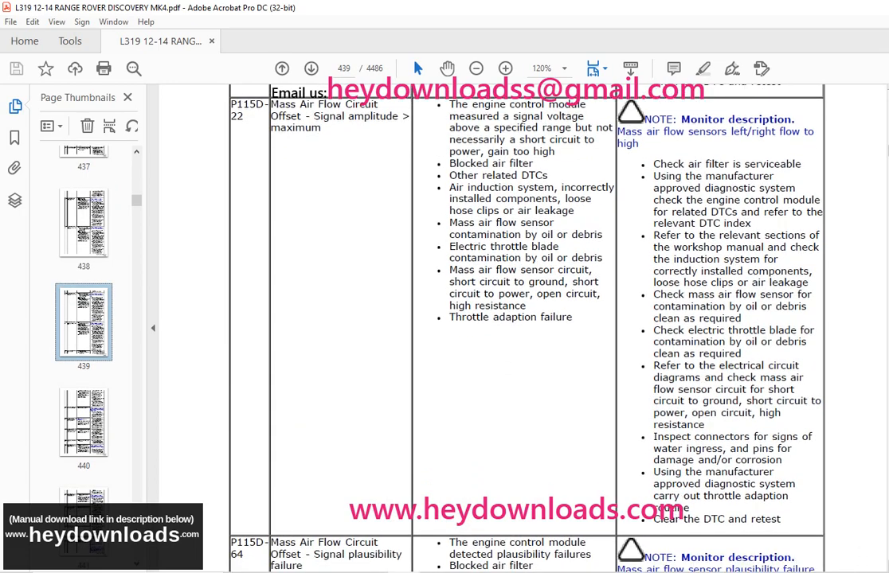
scroll("down", 3)
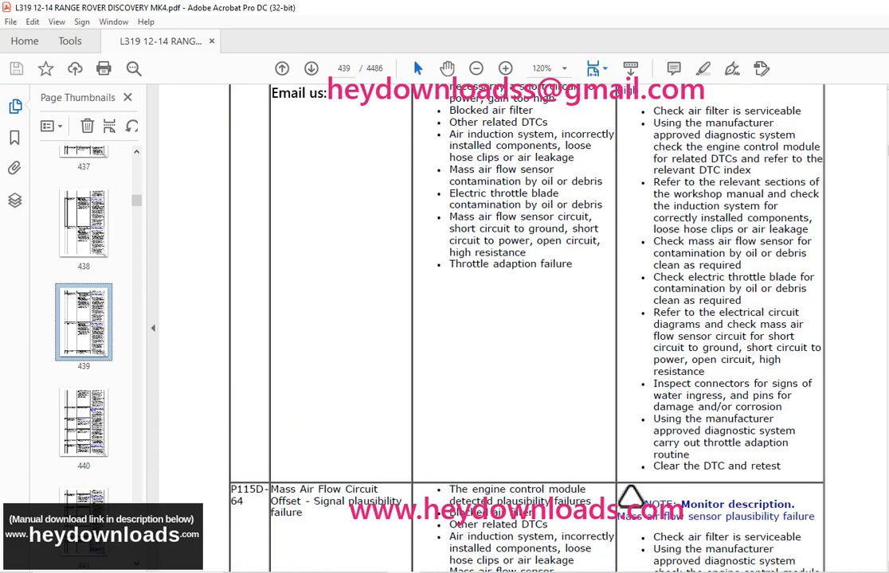
scroll("down", 3)
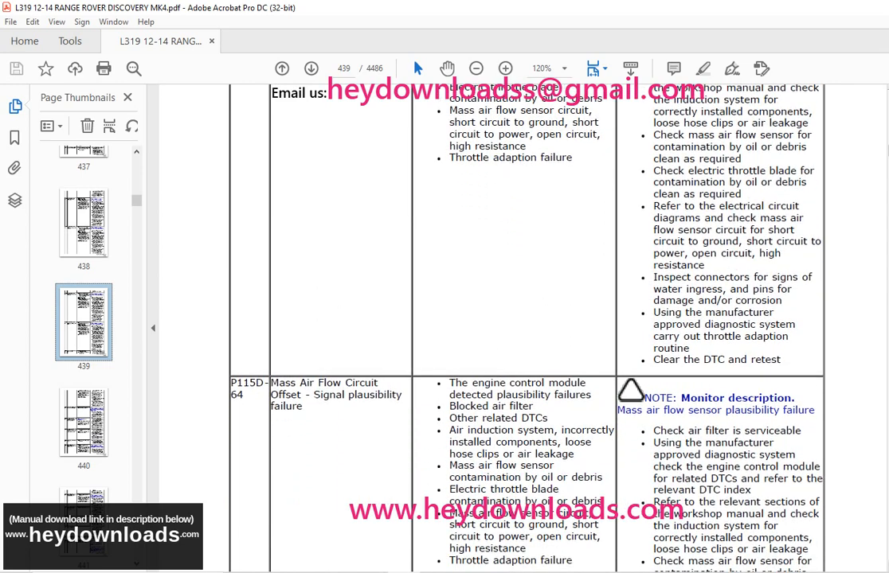
scroll("down", 3)
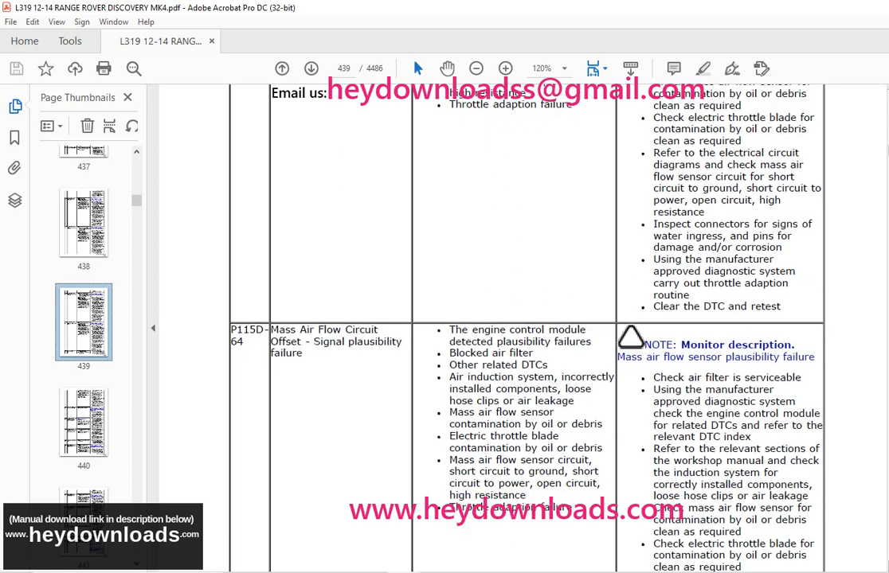
scroll("down", 3)
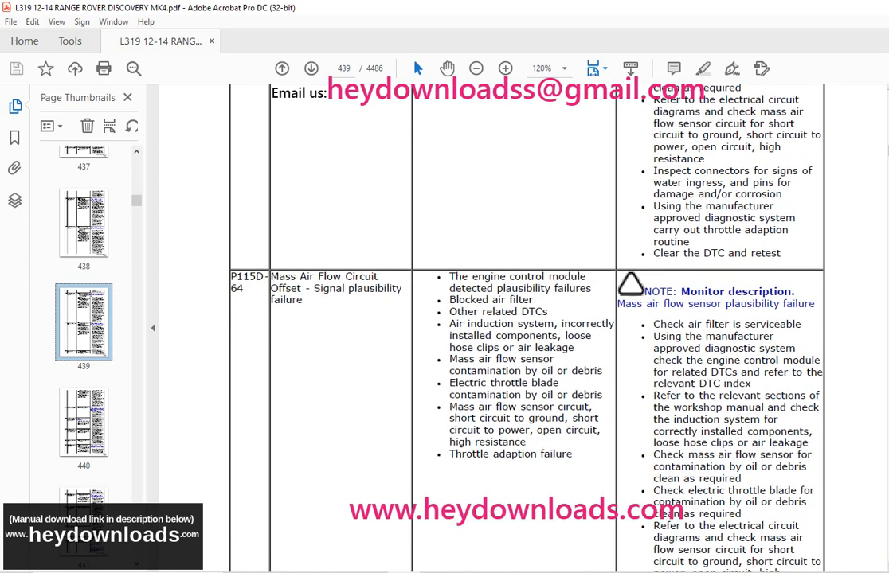
scroll("down", 3)
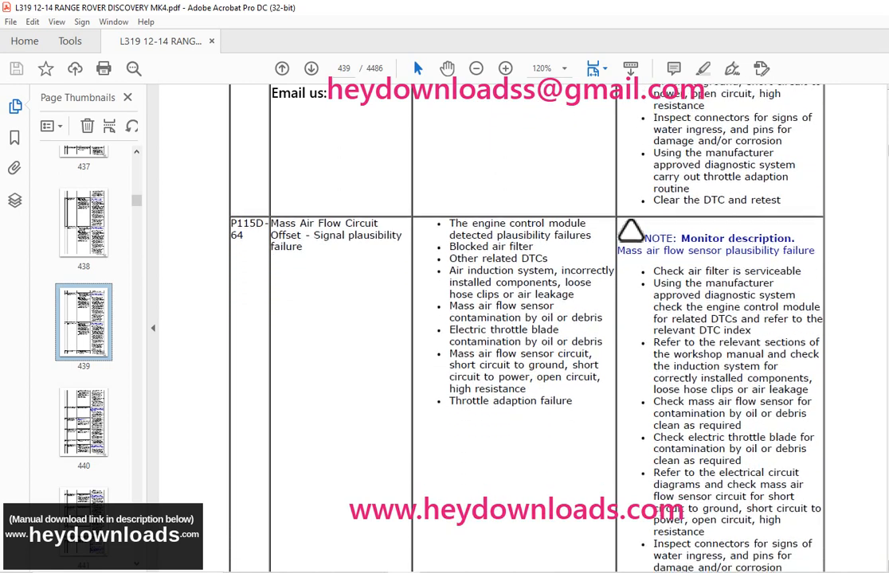
scroll("down", 3)
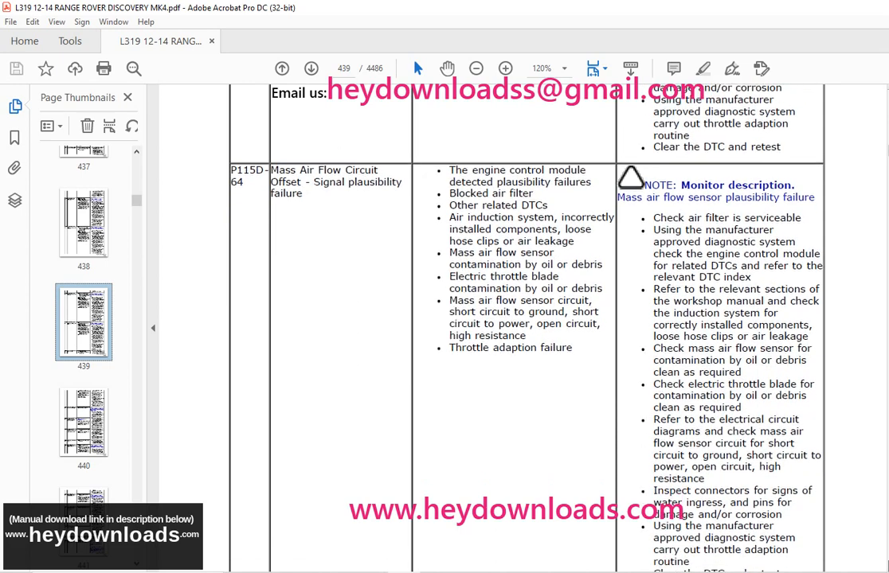
scroll("down", 3)
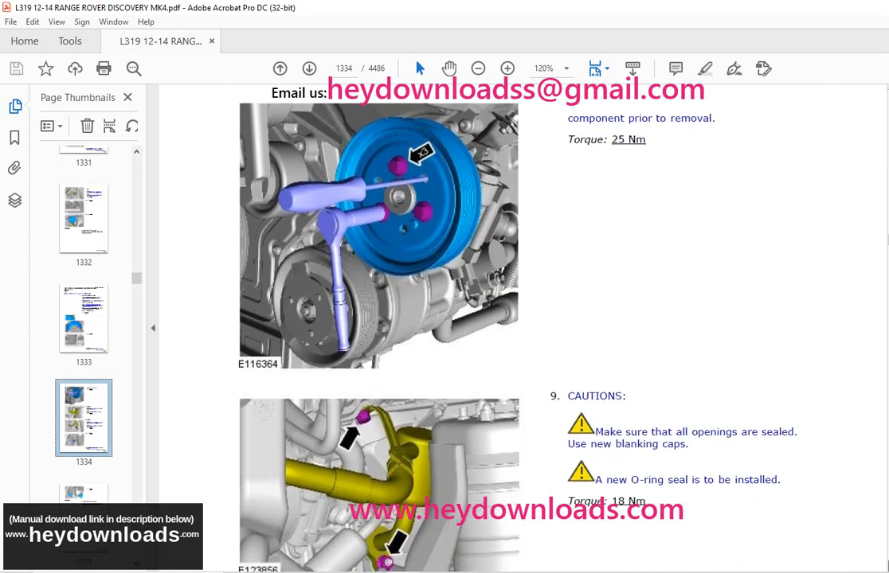
Step: Read page 1334's repair procedure through steps 9 and 10 to the fluid-loss caution
scroll("down", 3)
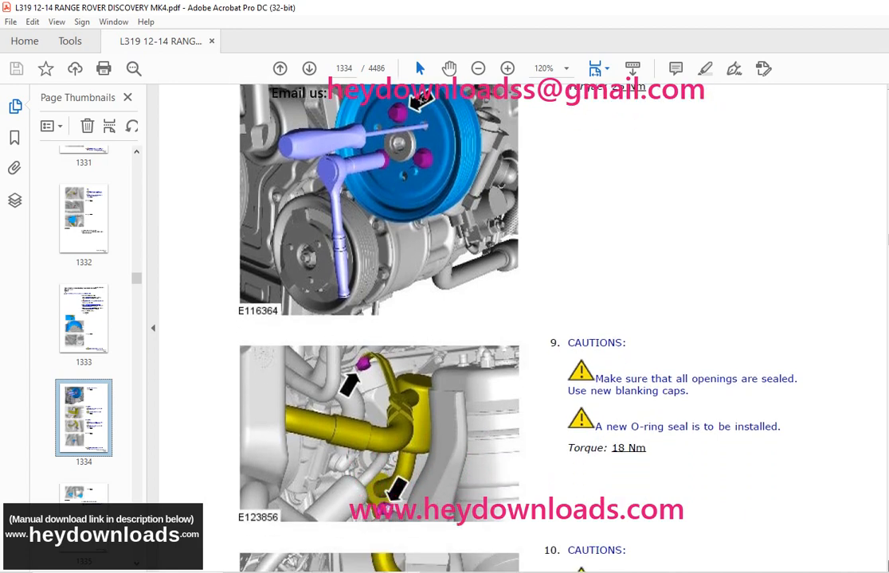
scroll("down", 3)
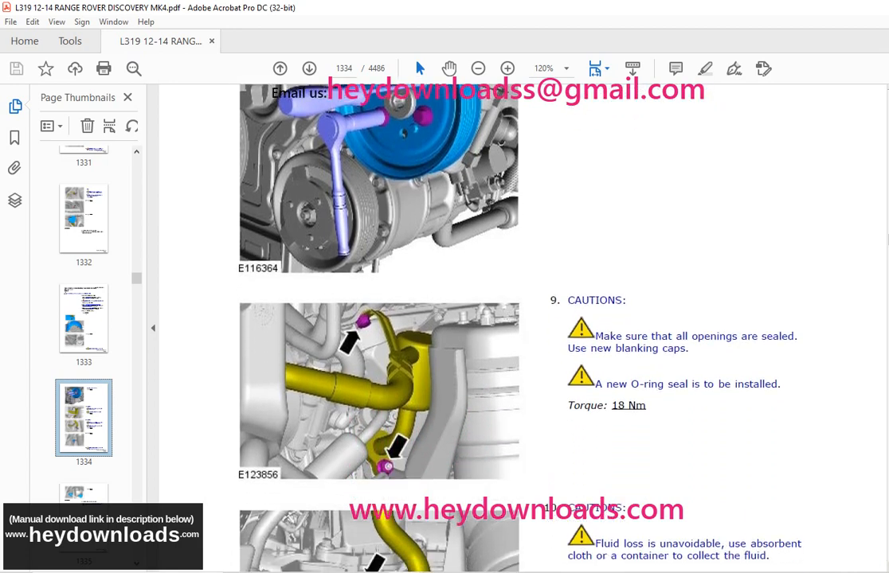
scroll("down", 3)
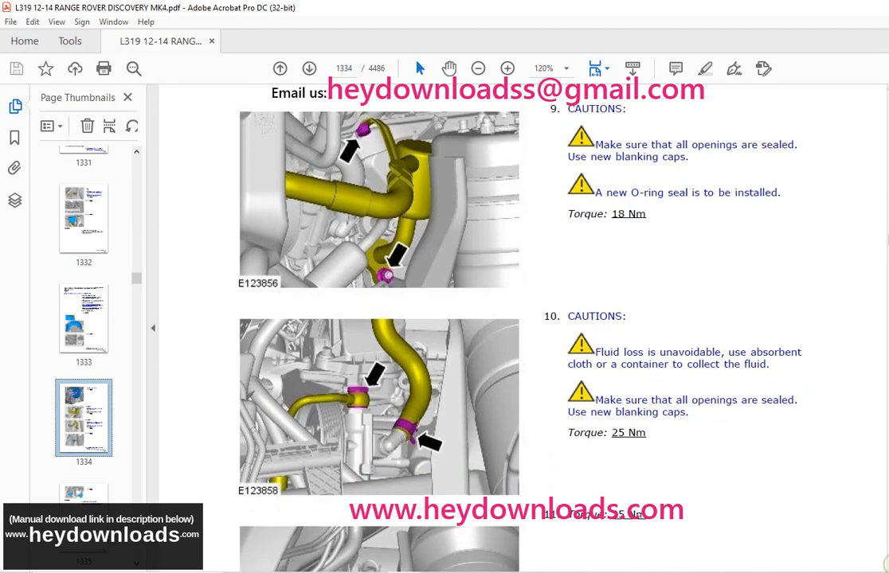
scroll("down", 3)
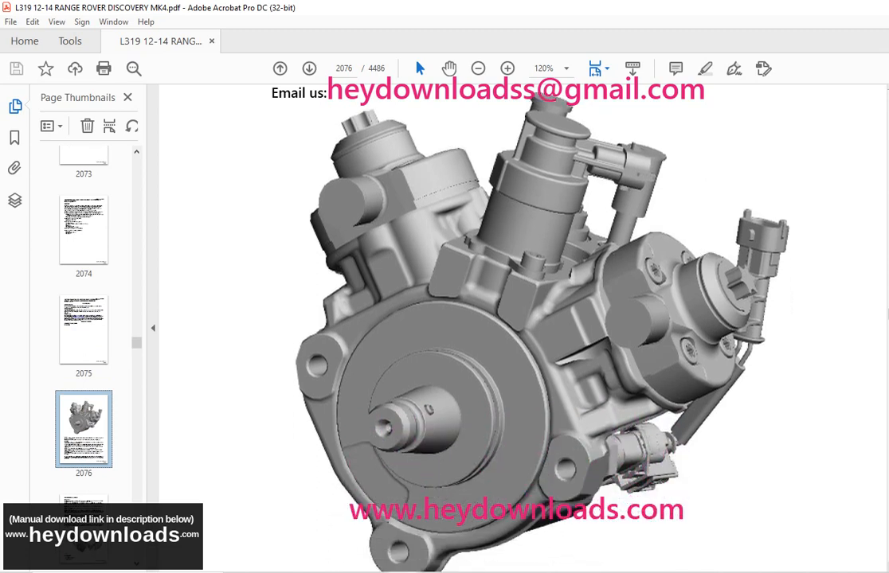
Step: Jump from the page 2076 fuel pump illustration to page 2109 on special tool removal
left_click(309, 67)
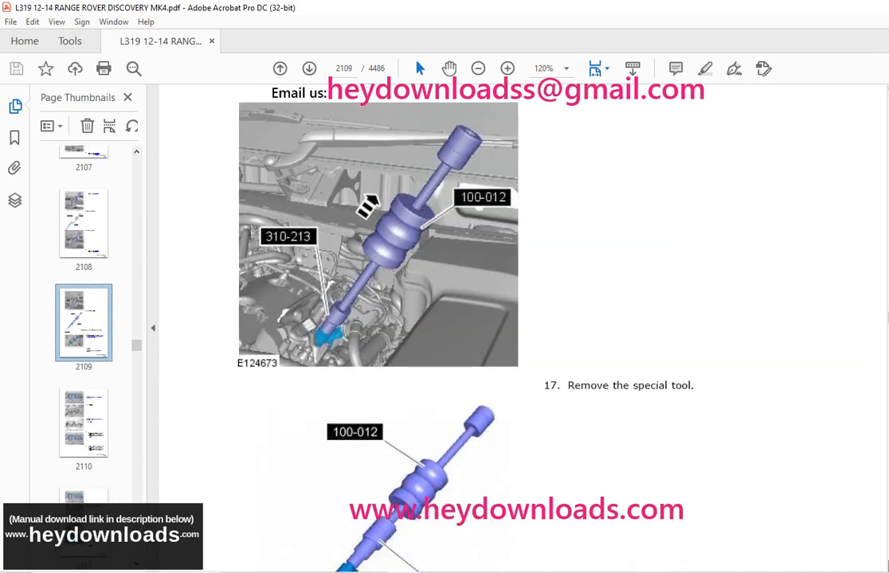
scroll("down", 3)
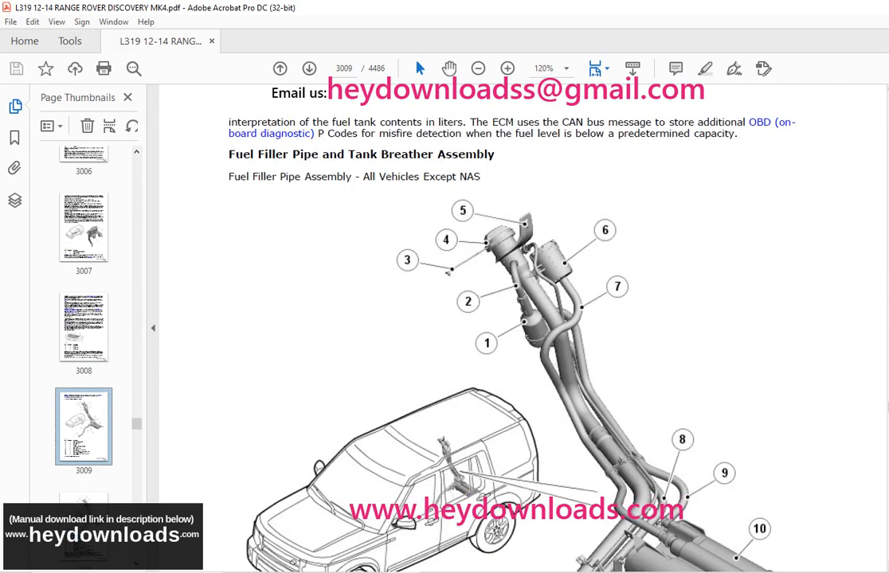
Step: View the fuel filler pipe diagrams on pages 3009–3010, then go to page 3560
scroll("down", 3)
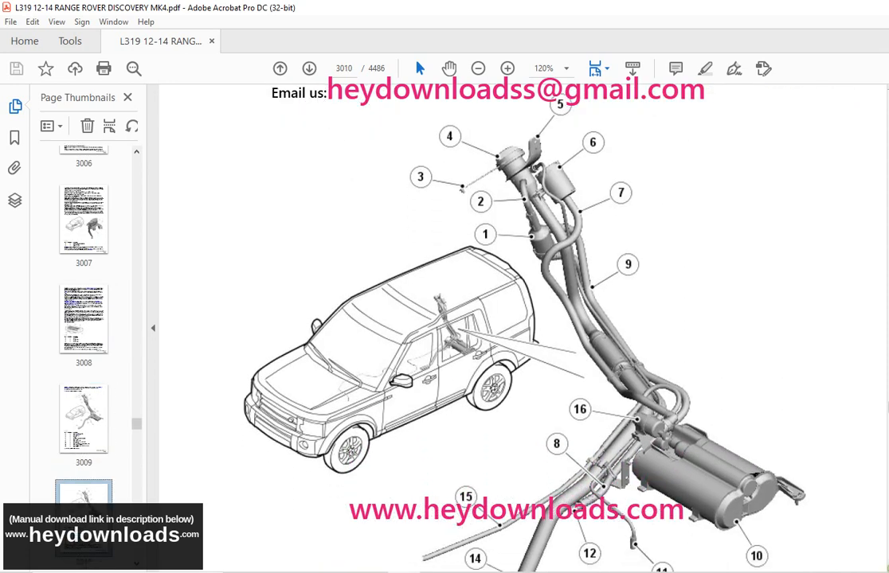
scroll("down", 3)
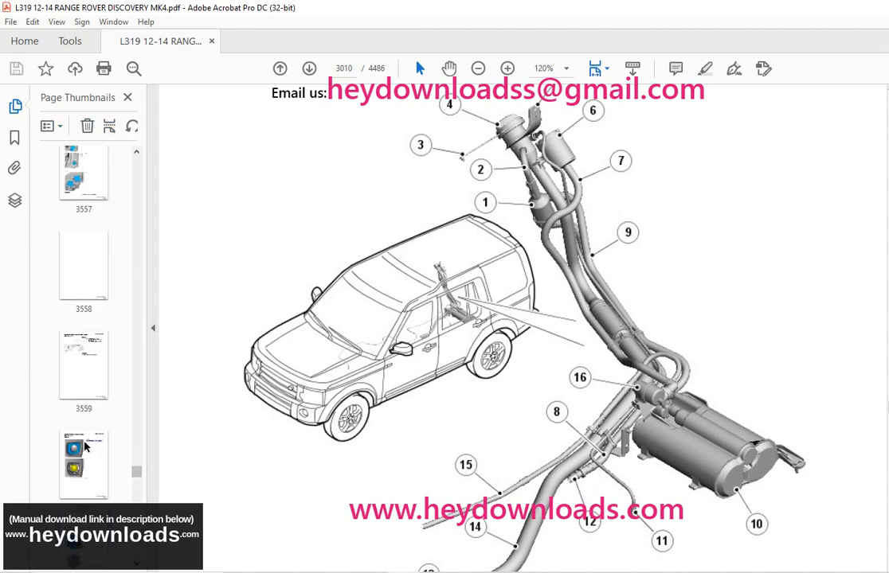
left_click(84, 464)
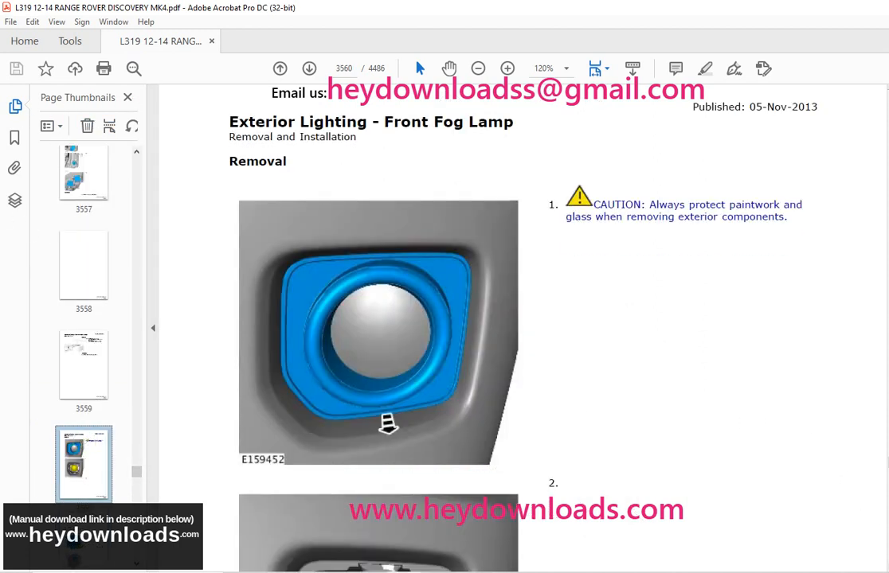